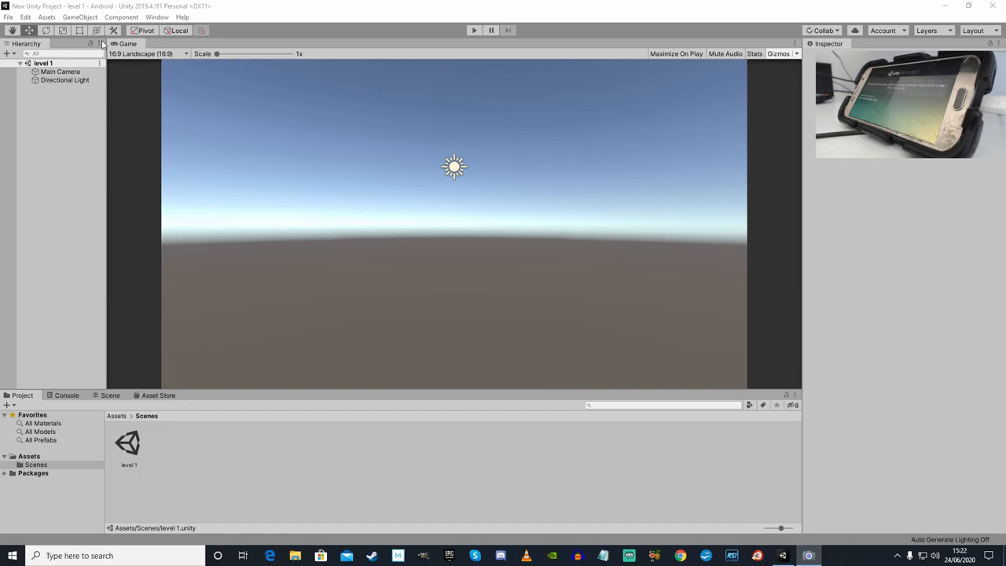
Confirm the Editor project settings use Any Android Device for Unity Remote.
click(26, 17)
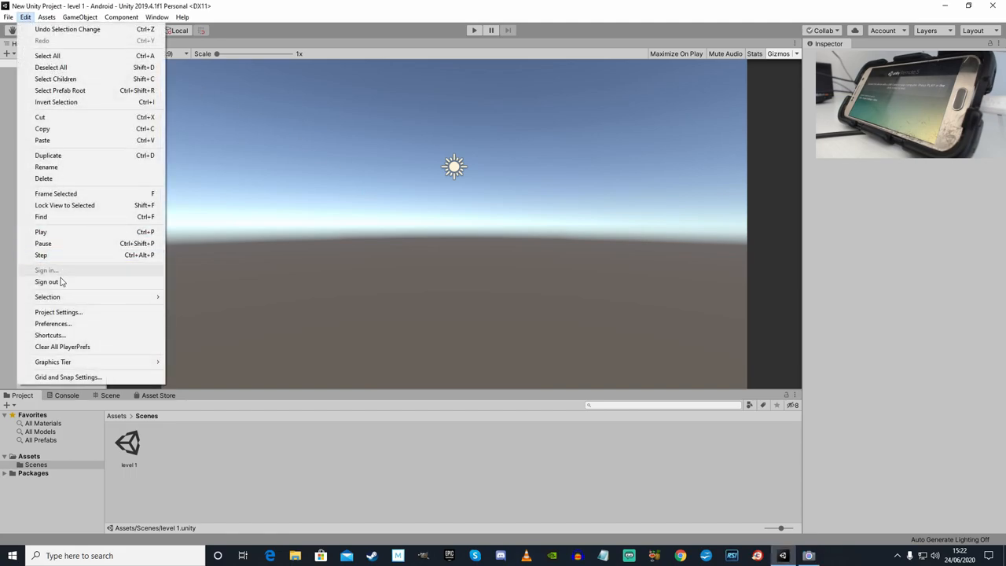
click(58, 312)
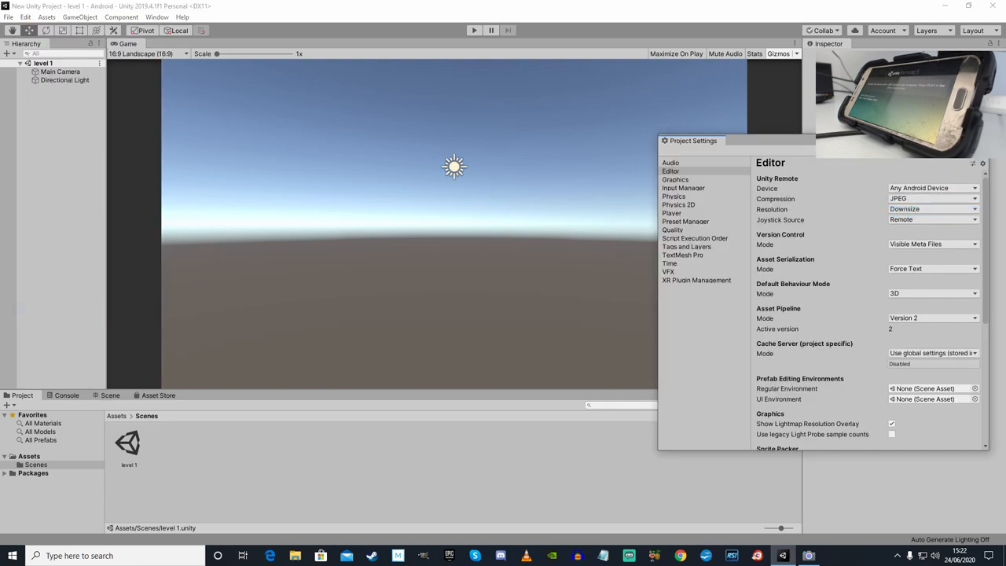
click(25, 17)
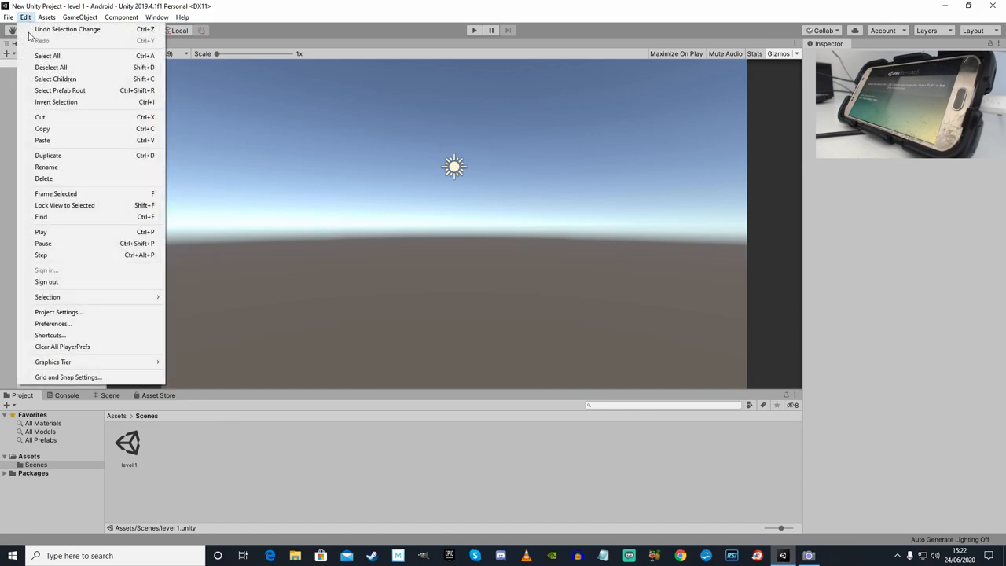
Open Preferences and scroll the External Tools page toward the Android SDK settings.
click(53, 323)
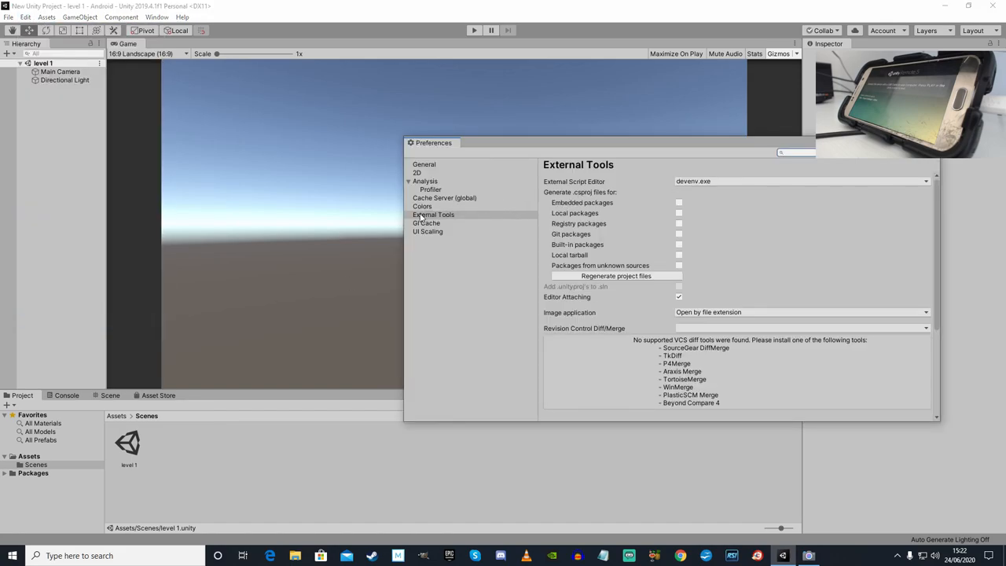
scroll(down, 3)
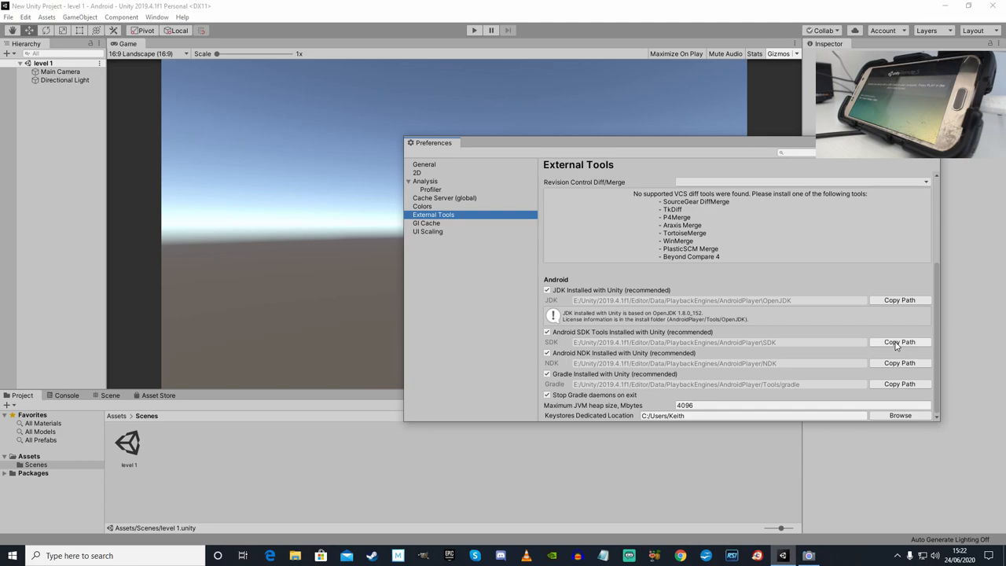
mouse_move(554, 340)
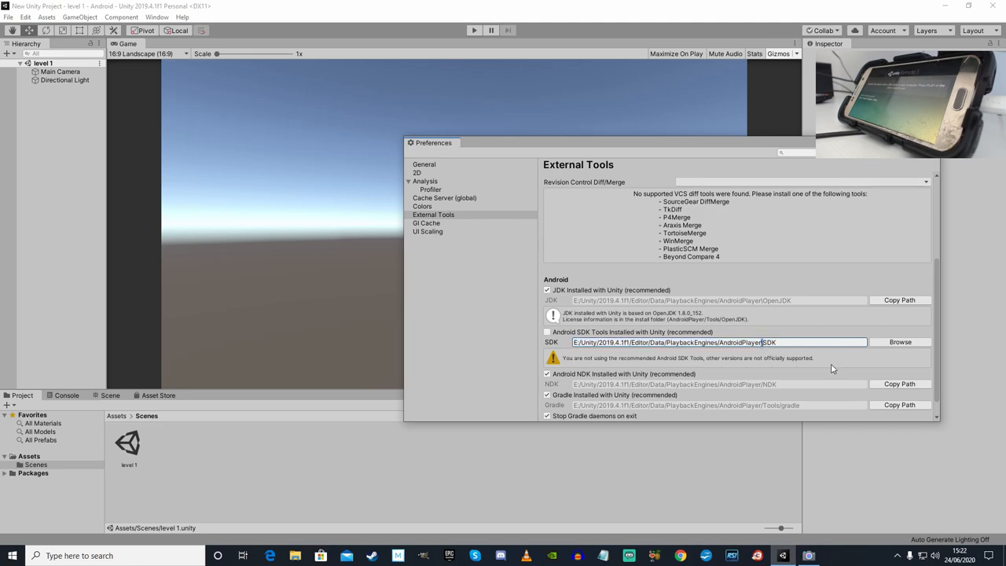
mouse_move(787, 357)
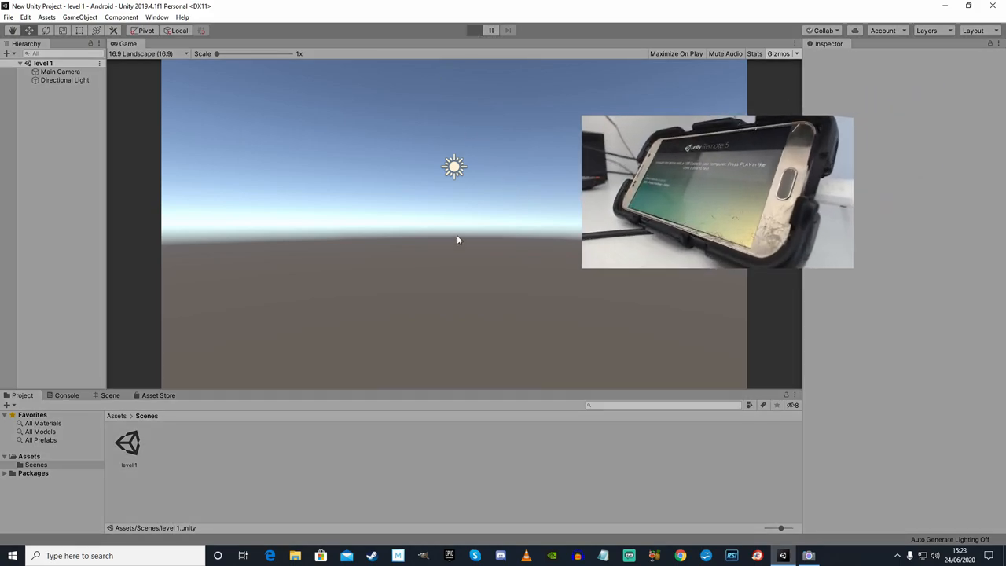
Enter play mode so the scene mirrors on the connected Android phone.
click(473, 29)
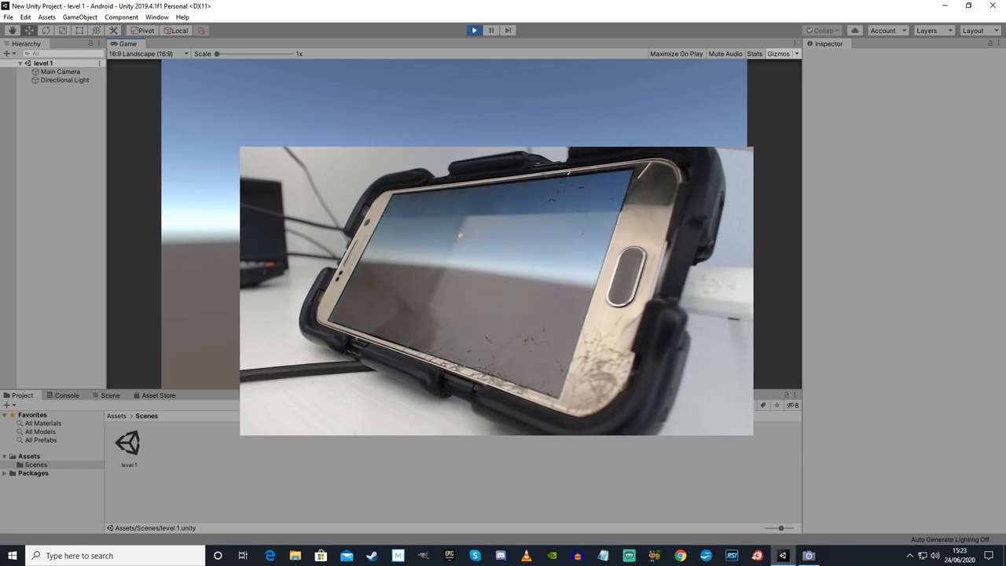